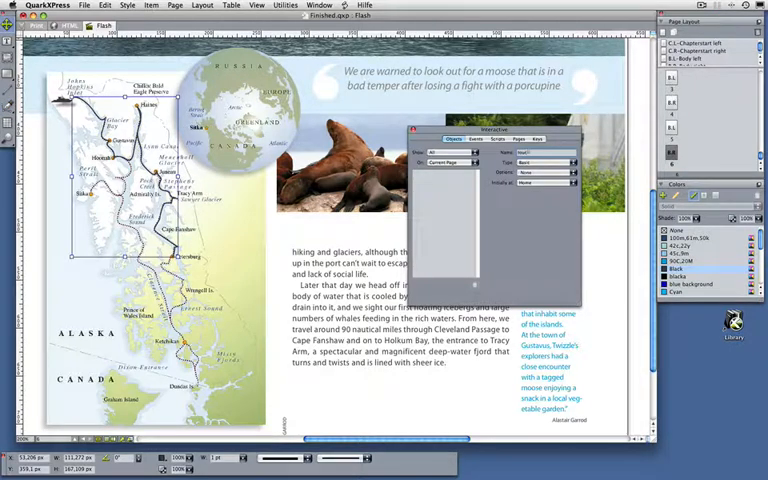
Step: Select the 'boat' object in the Interactive palette's object list
click(440, 172)
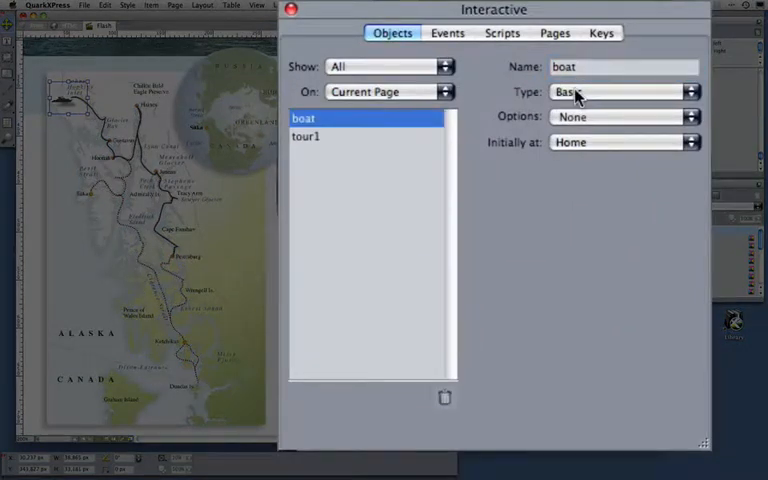
Step: Make boat an Animation following path 'tour1' with playback options left at None
click(620, 92)
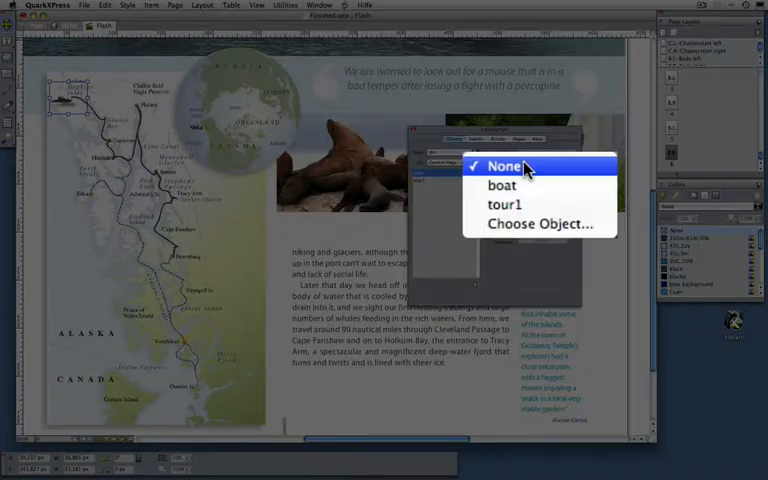
click(502, 164)
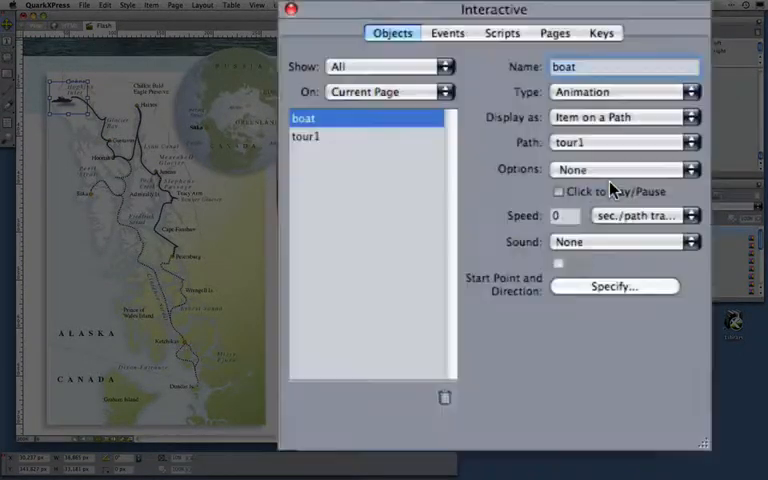
click(690, 168)
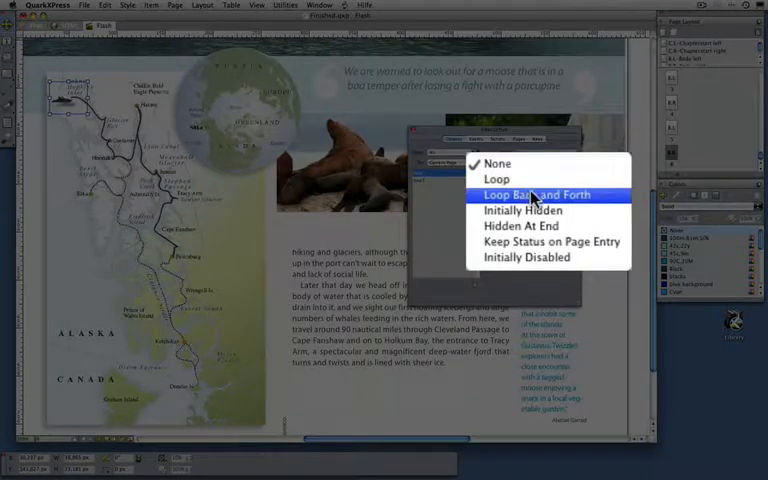
click(496, 164)
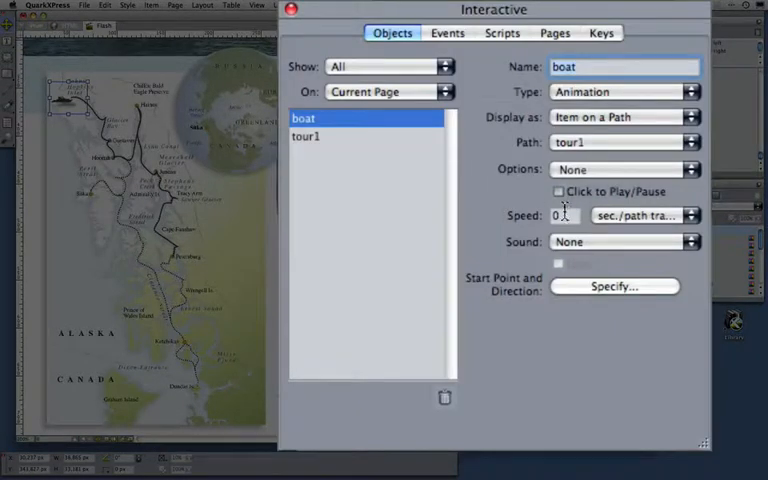
Step: Enable Click to Play/Pause for the boat animation
click(558, 192)
text(3)
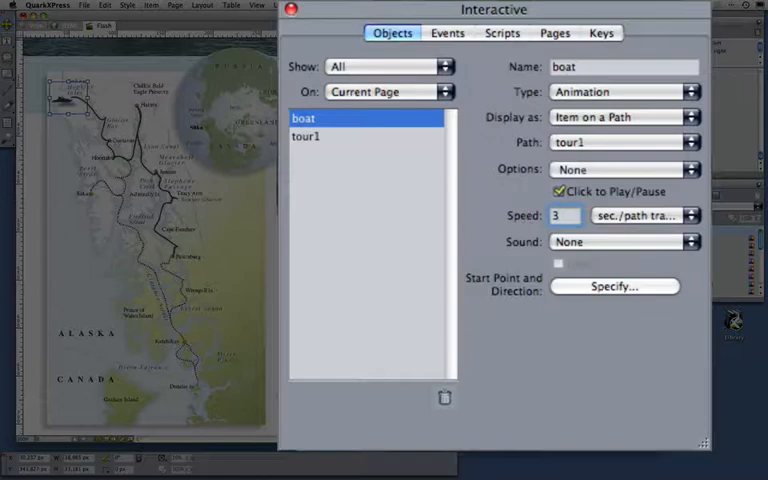
mouse_move(572, 288)
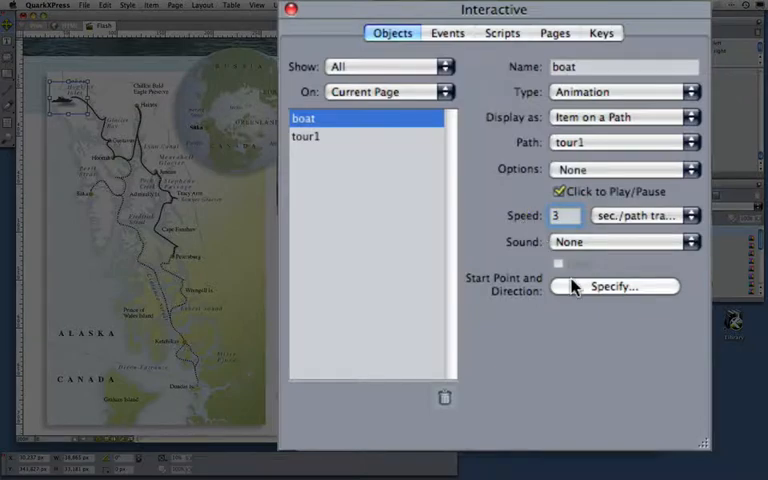
Step: Review the start point and direction on tour1 via Specify and confirm with OK
click(614, 286)
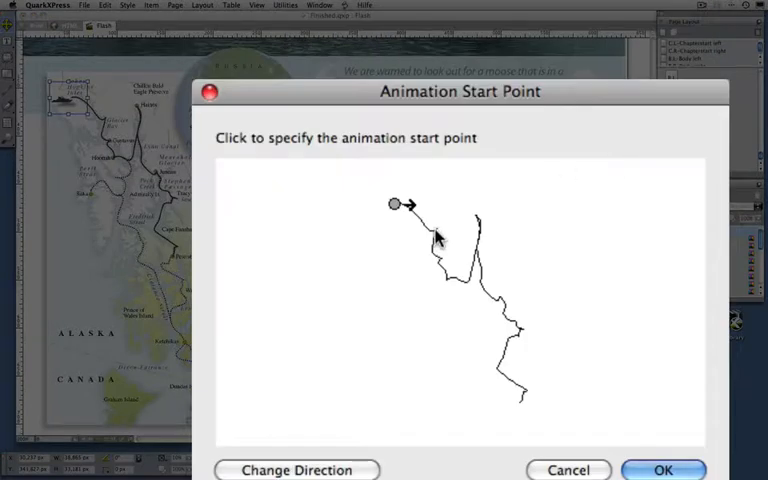
mouse_move(584, 396)
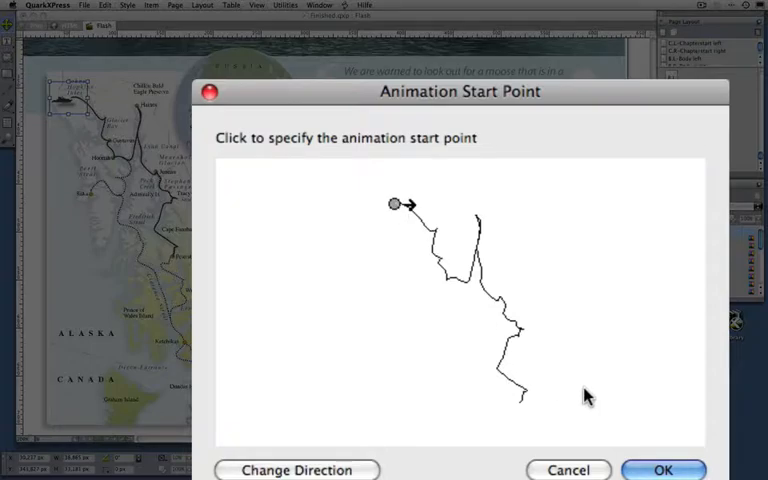
click(662, 470)
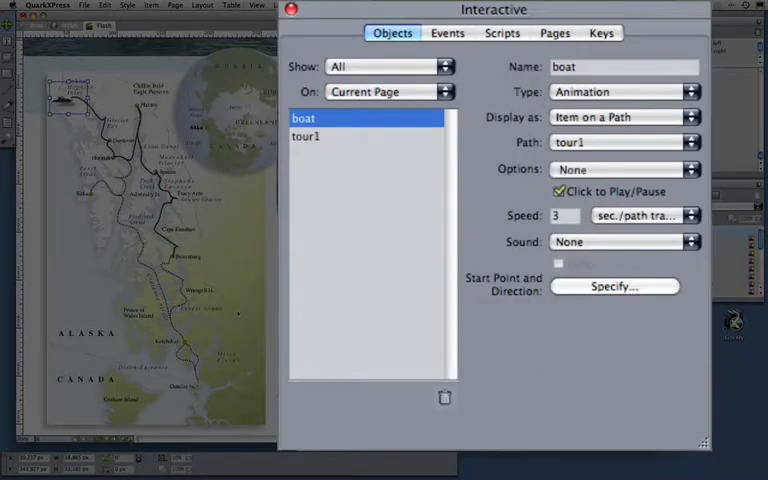